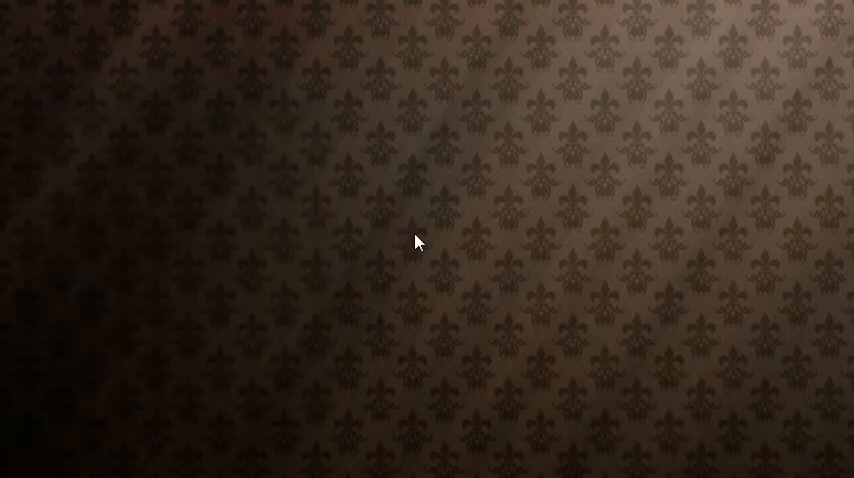
mouse_move(570, 354)
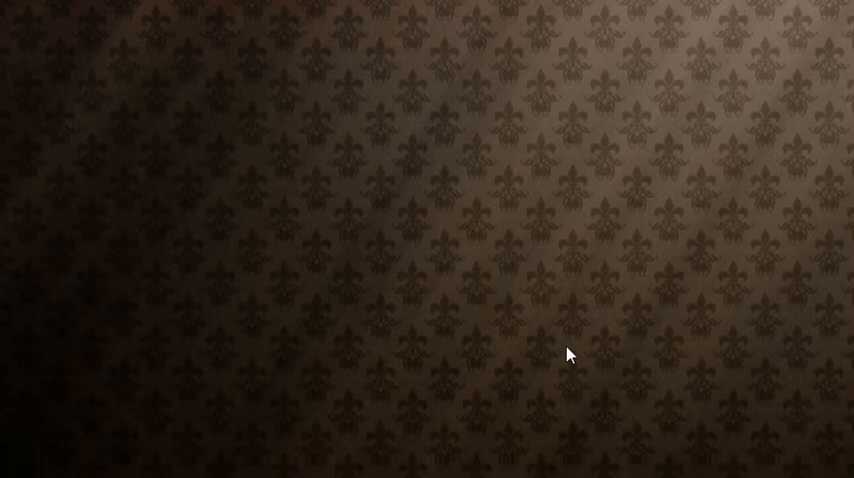
mouse_move(564, 352)
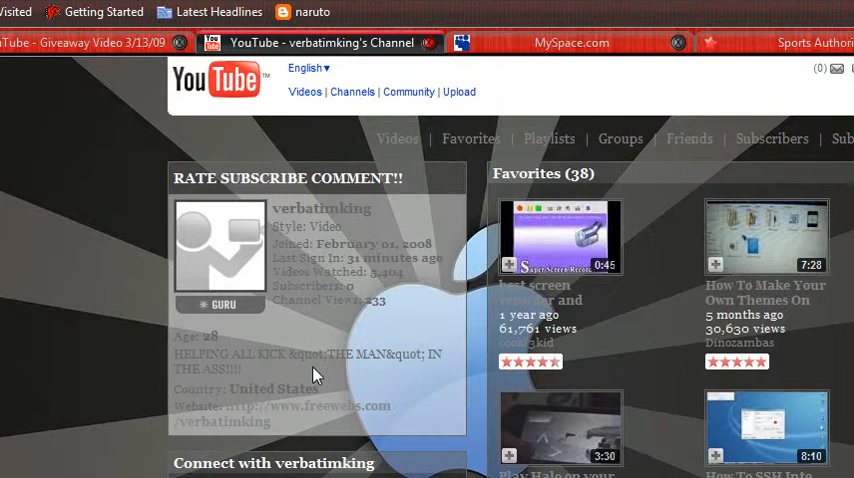
Scroll down through the YouTube channel page and back up before minimizing it.
scroll(down, 3)
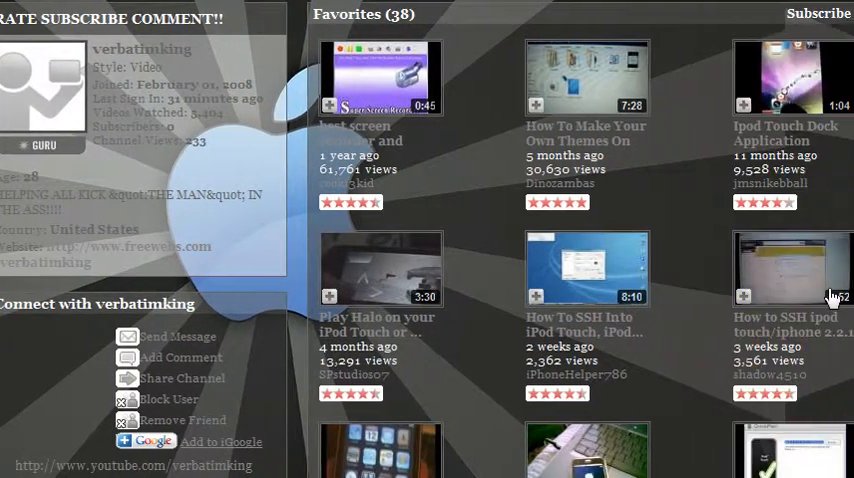
scroll(down, 3)
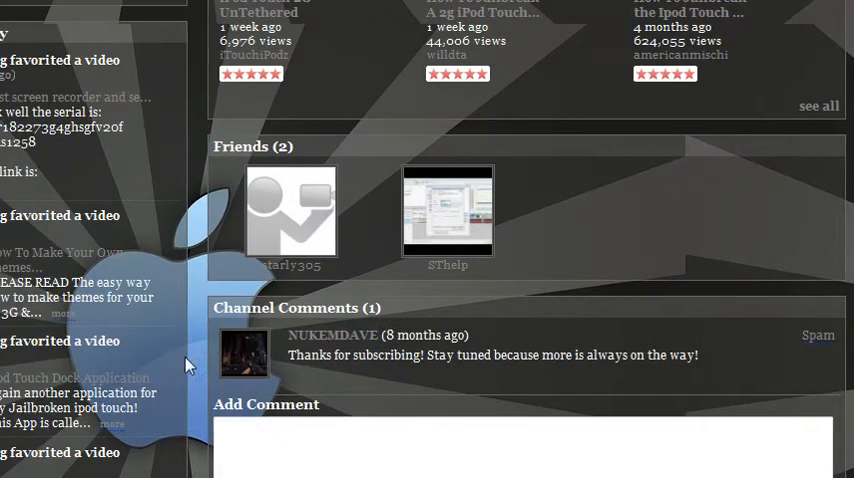
scroll(down, 3)
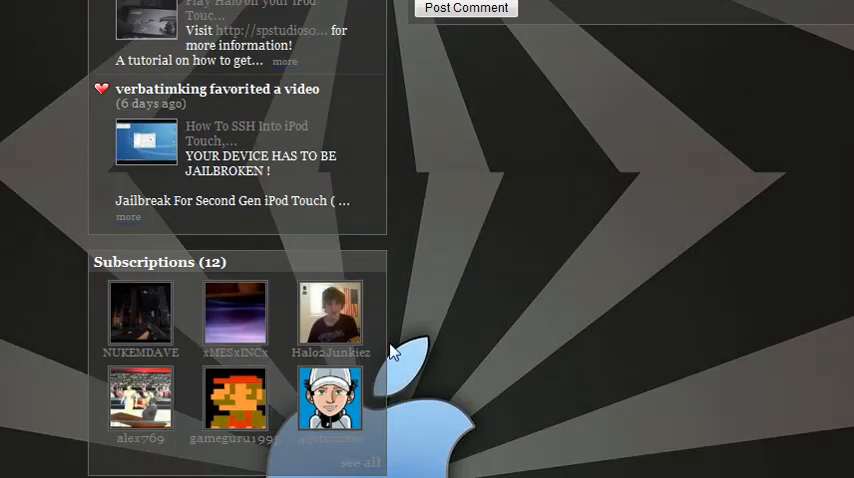
scroll(up, 3)
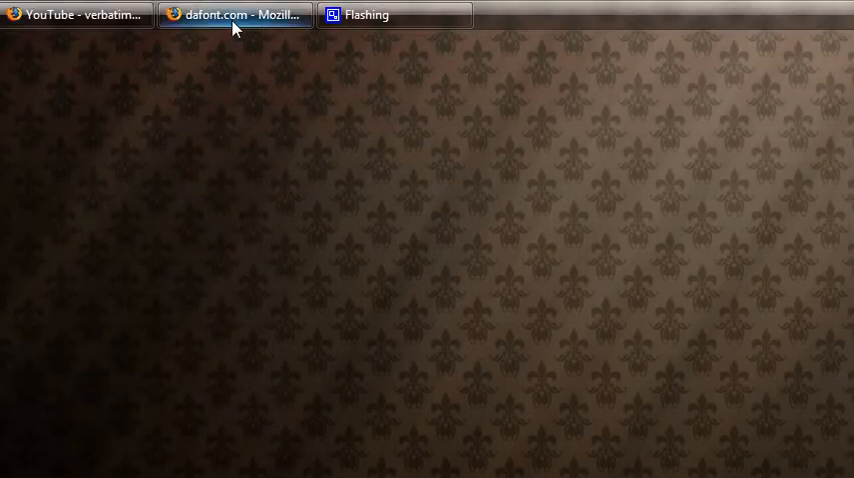
Restore the dafont.com window and look through its theme categories and install-a-font instructions.
click(234, 16)
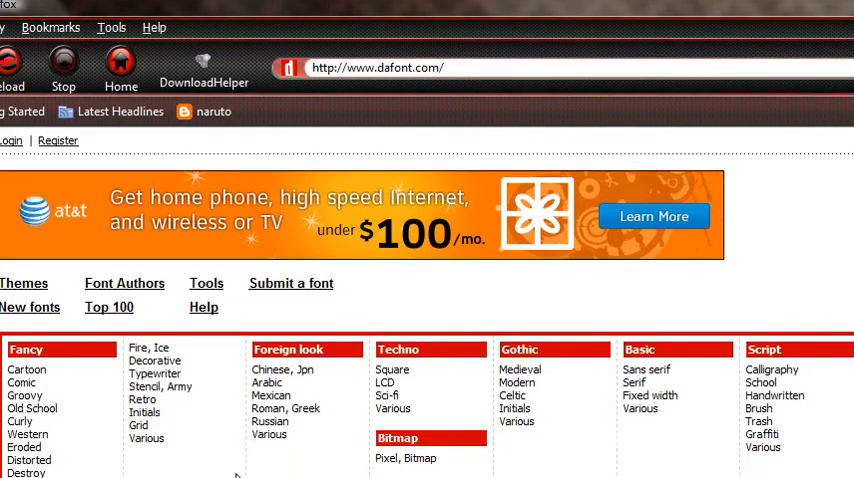
scroll(down, 3)
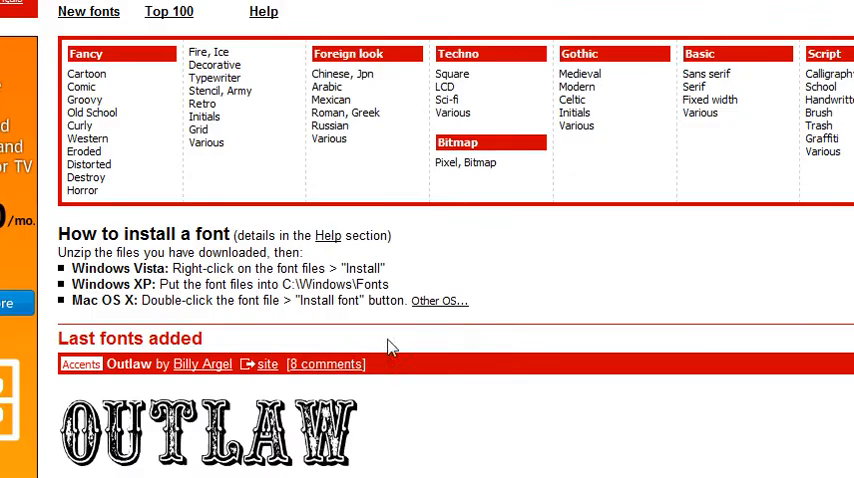
scroll(down, 3)
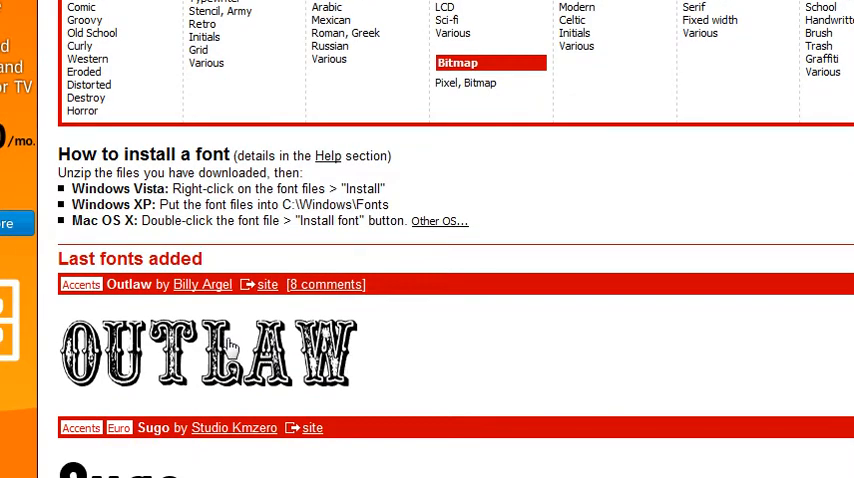
scroll(up, 3)
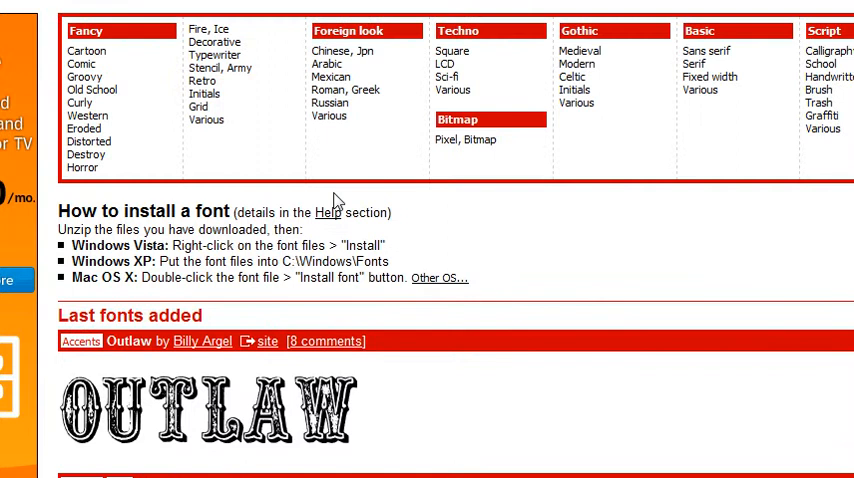
scroll(up, 3)
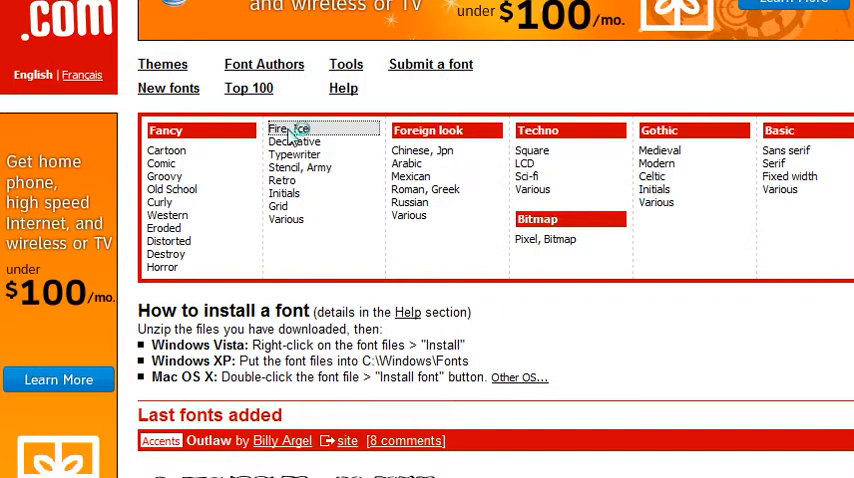
Browse the Fancy > Fire, Ice category listing Blazed, Oakland Hills 1991 and Igloo Laser.
click(288, 128)
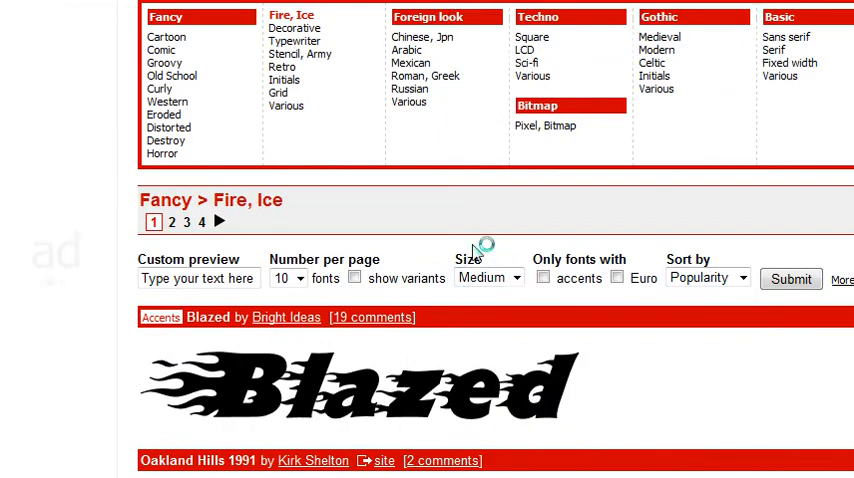
scroll(down, 3)
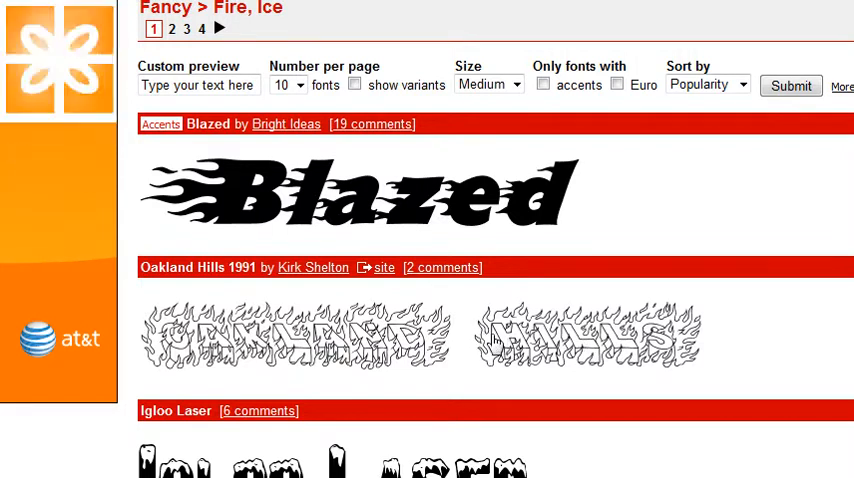
scroll(down, 3)
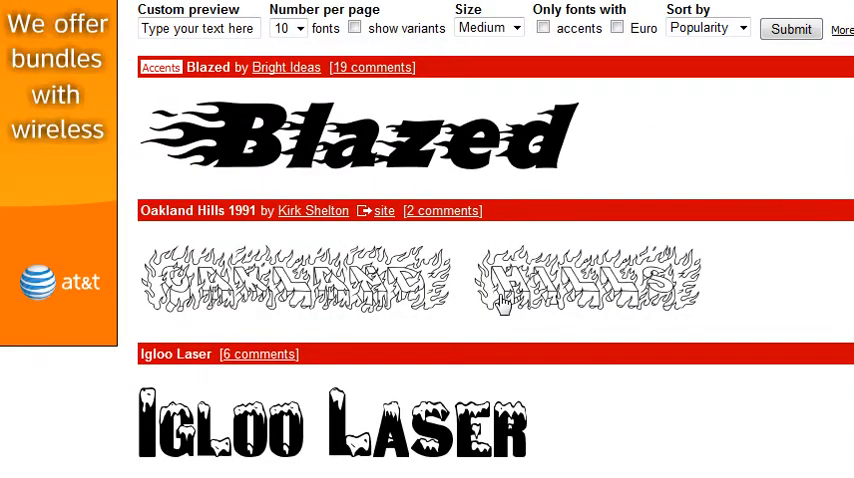
On the Oakland Hills 1991 font page, preview the custom text "sthelp" in the font.
click(196, 210)
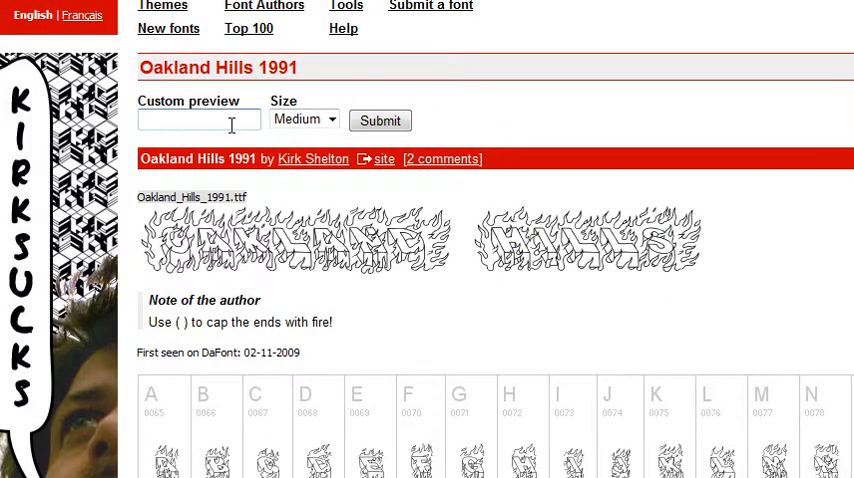
text(sth)
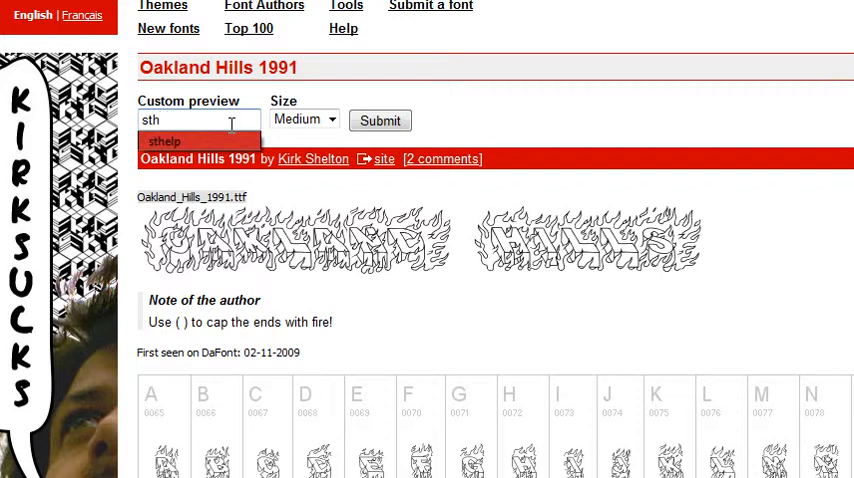
text(help)
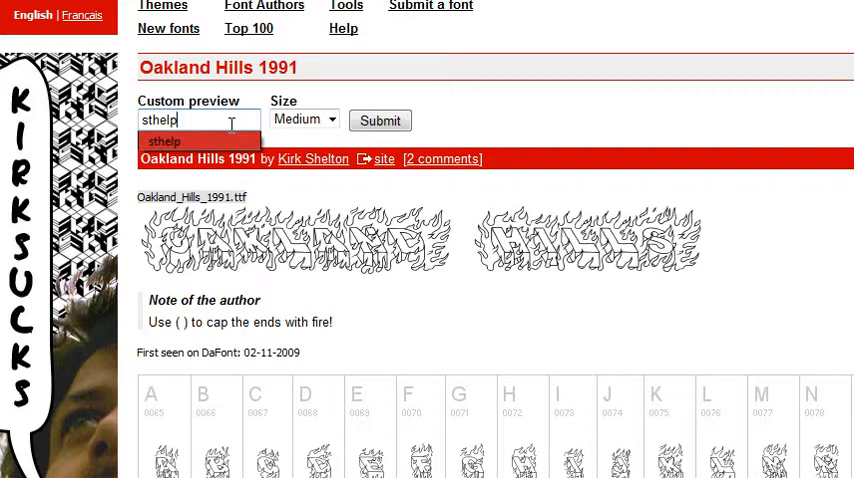
click(380, 120)
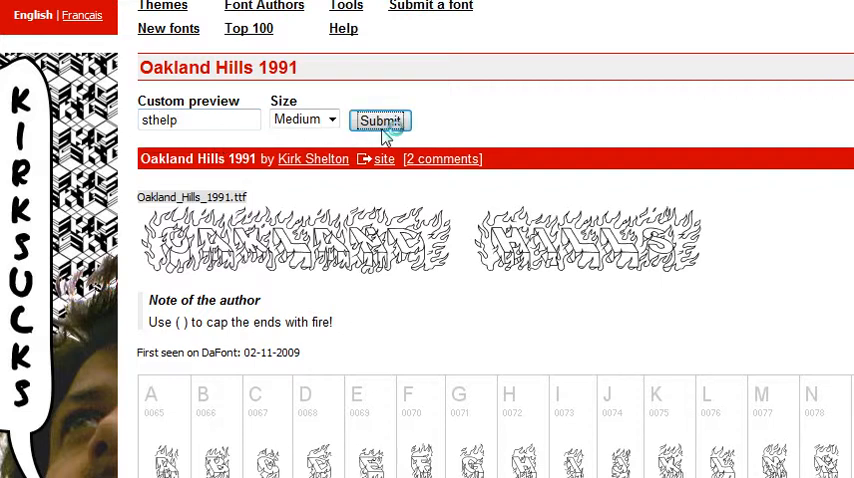
click(380, 120)
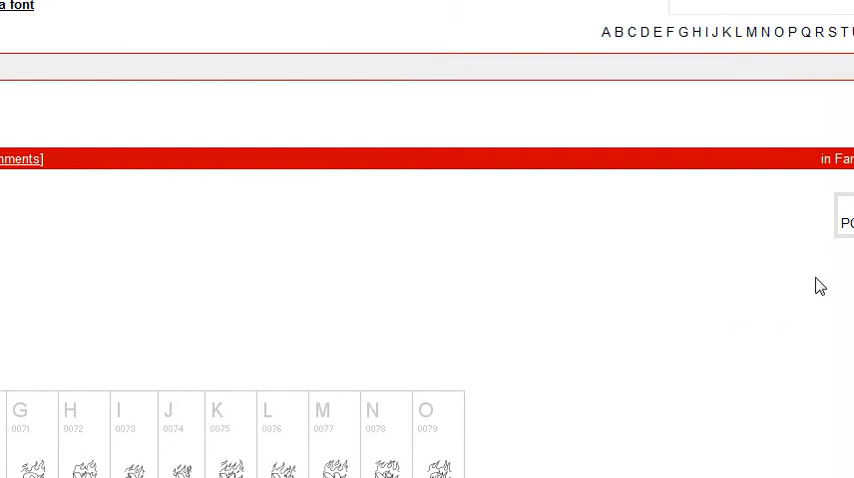
Download oakland_hills_1991.zip with Save File and dismiss the Downloads window.
click(784, 214)
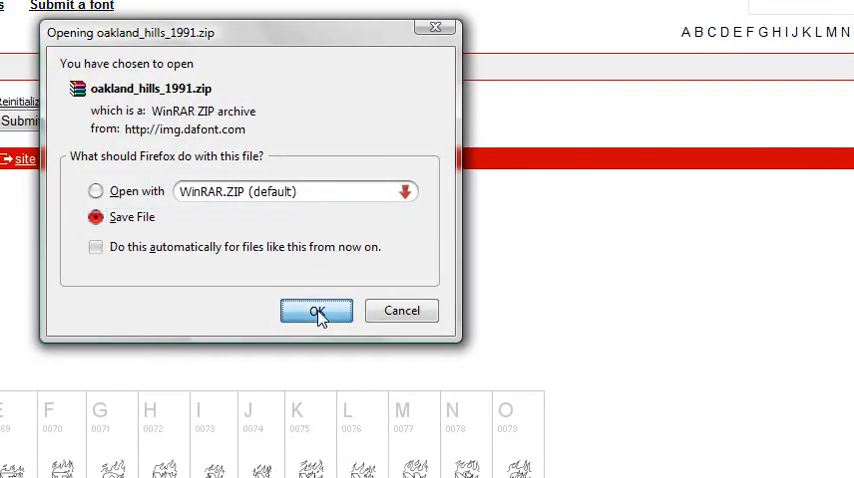
click(316, 310)
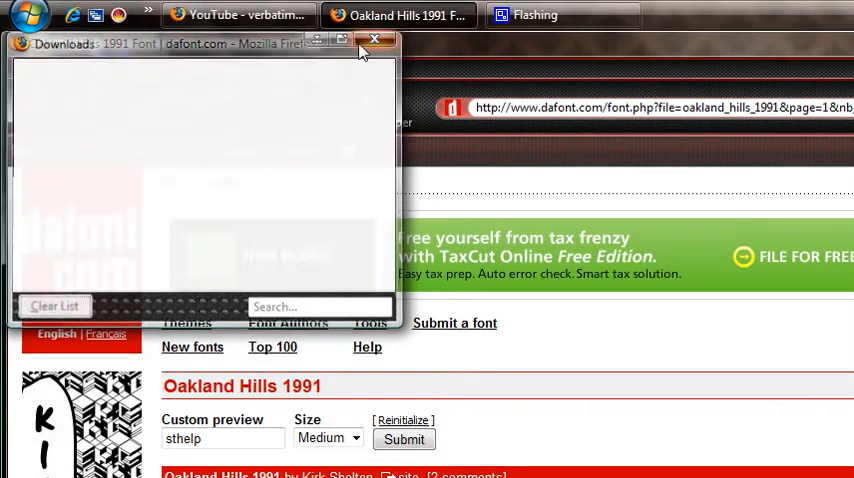
click(374, 40)
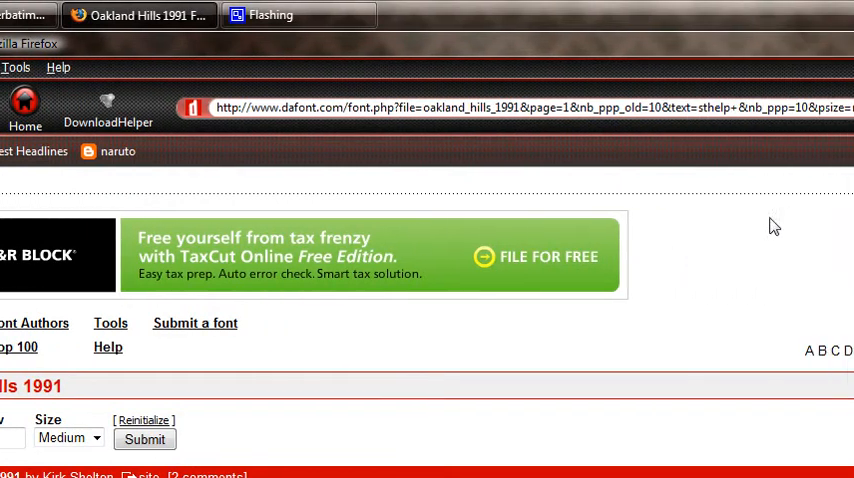
Minimize the browser, open oakland_hills_1991.zip in WinRAR and copy its .ttf file onto the desktop.
click(768, 38)
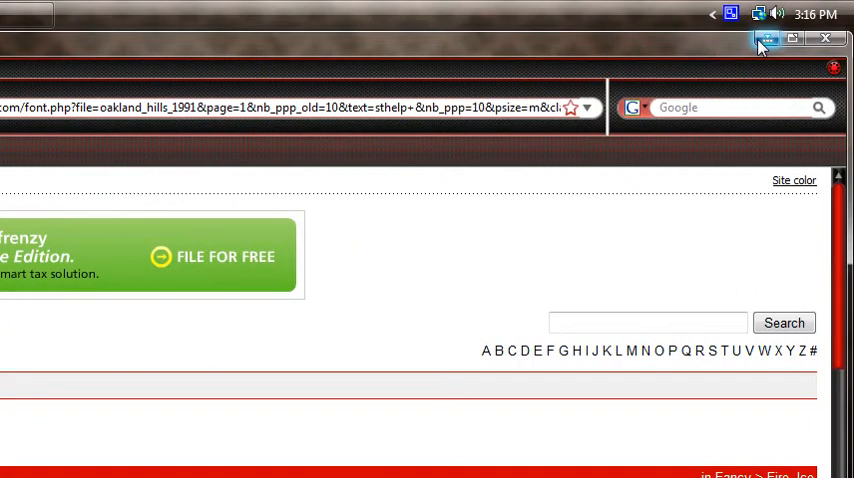
click(824, 38)
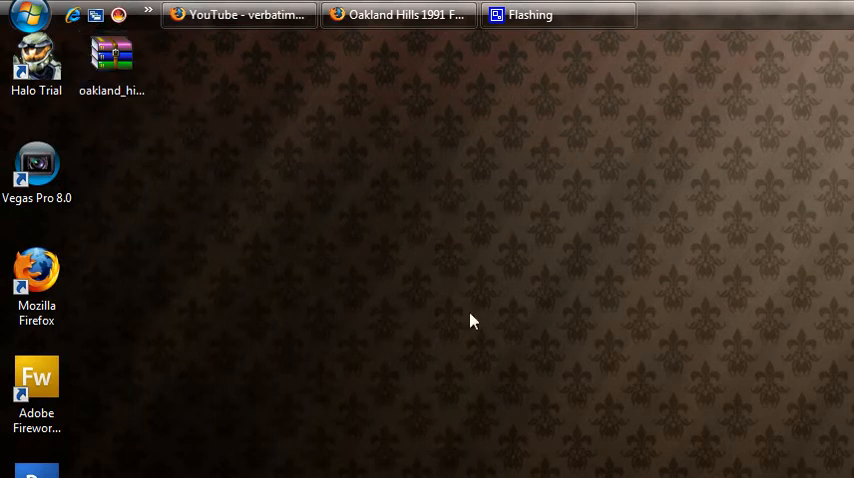
double_click(112, 56)
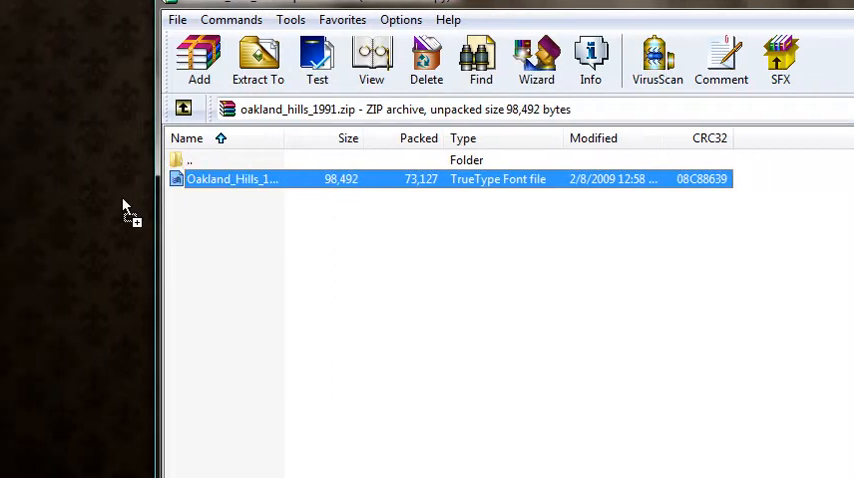
drag(232, 180, 196, 176)
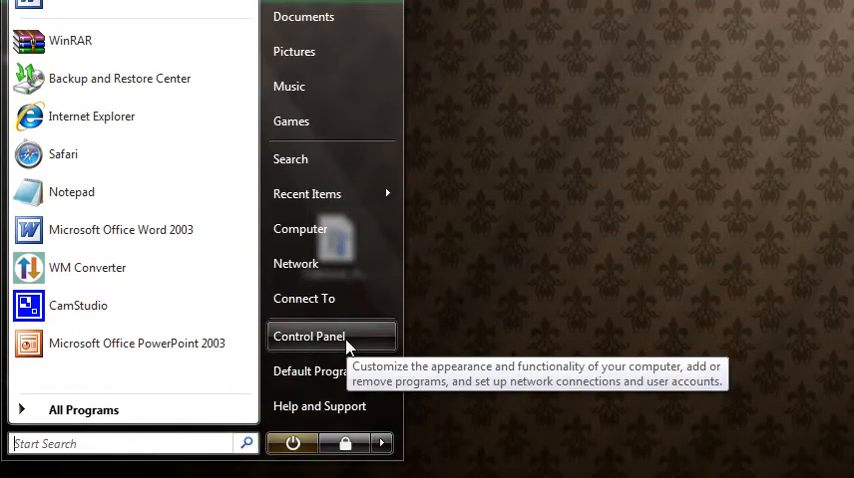
Reach the Fonts folder through Control Panel in Classic View.
click(308, 336)
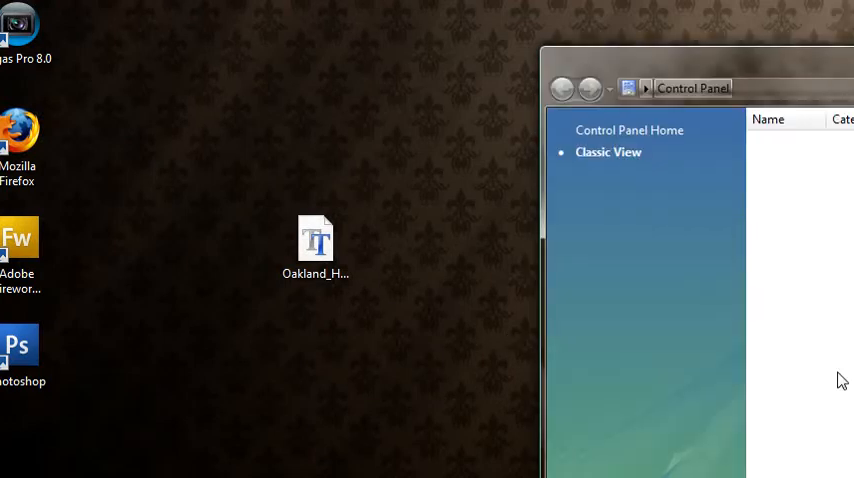
click(608, 152)
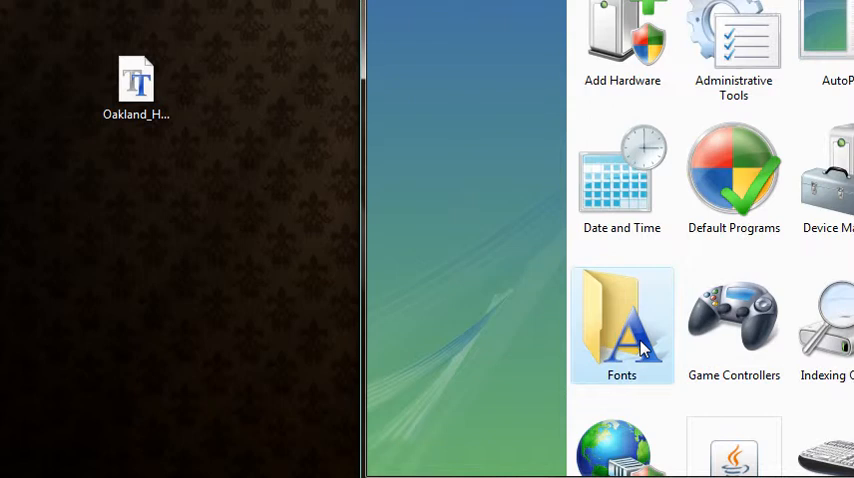
double_click(620, 324)
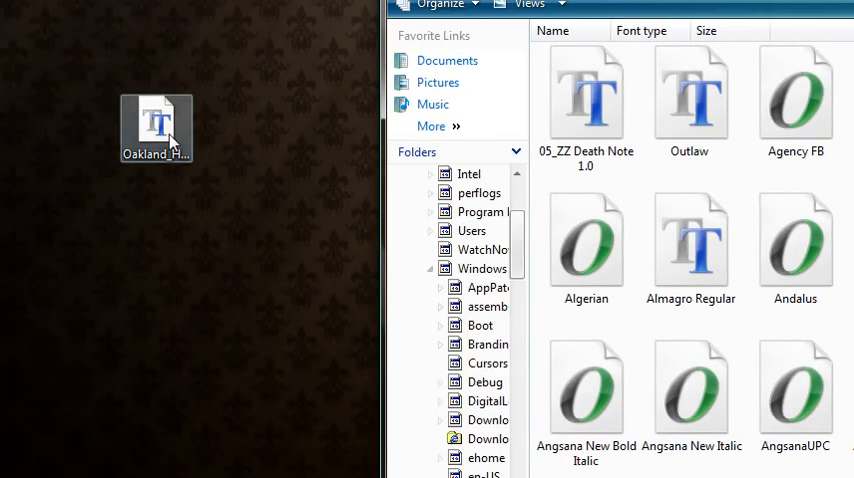
Drop the Oakland Hills font file into Fonts and confirm replacing the already installed copy.
drag(156, 128, 640, 176)
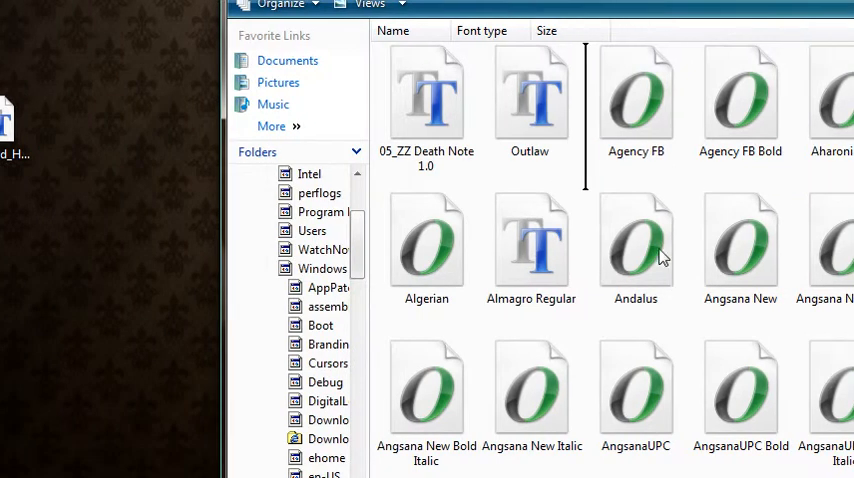
click(636, 244)
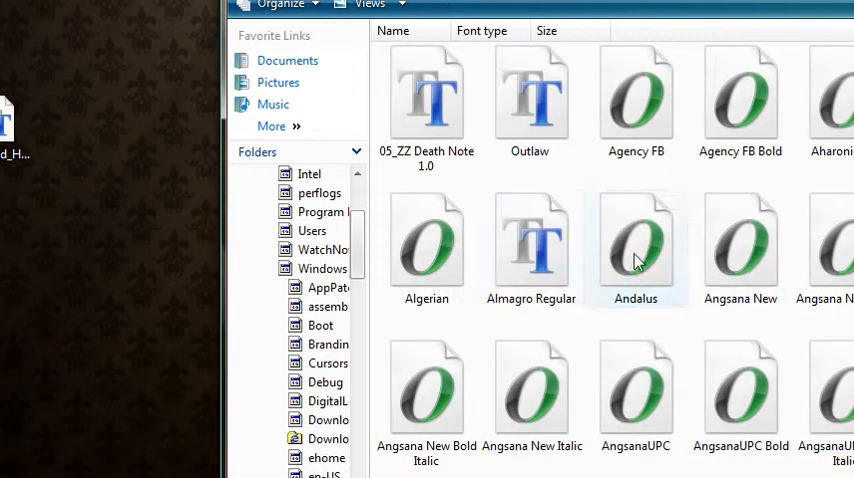
mouse_move(566, 178)
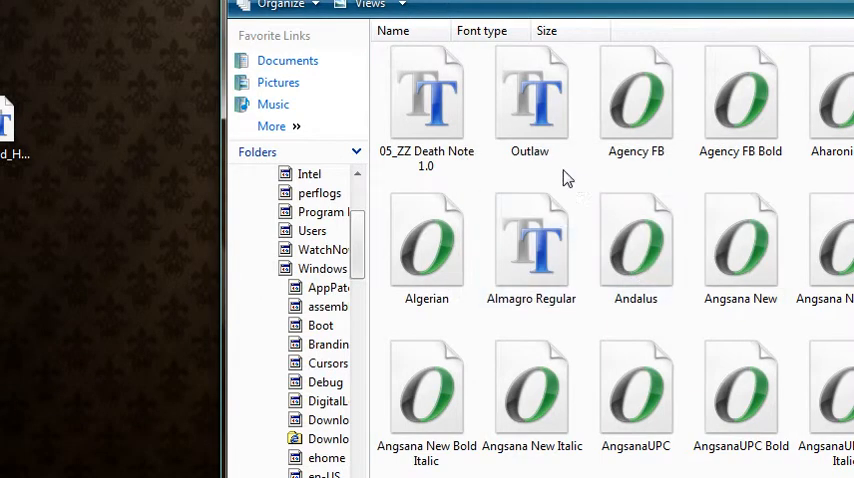
click(532, 96)
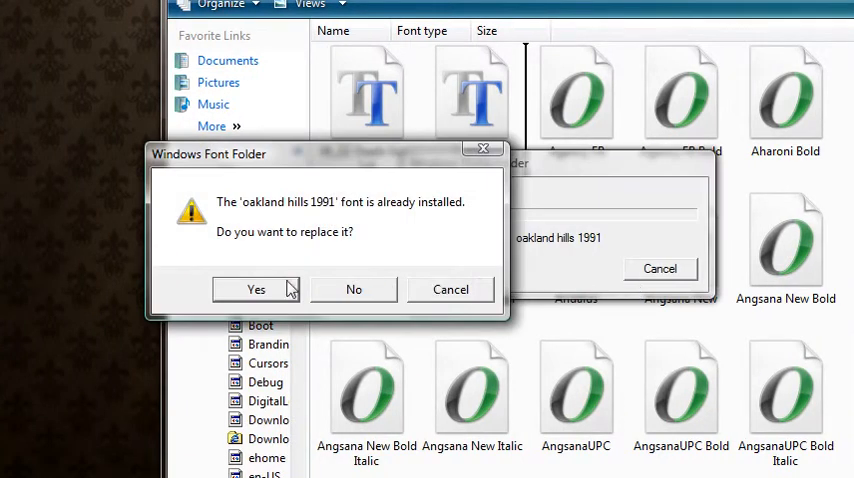
click(256, 288)
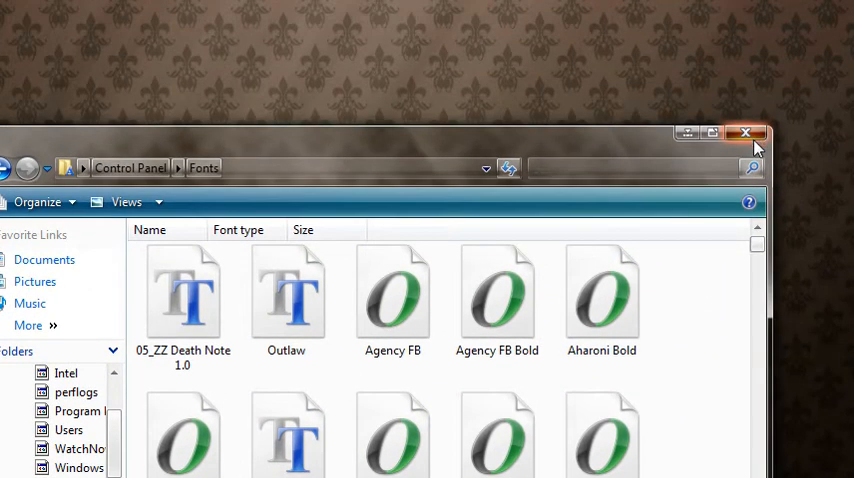
Close Fonts, start a new Word 2003 document with "sthelp" typed and selected for formatting.
click(746, 132)
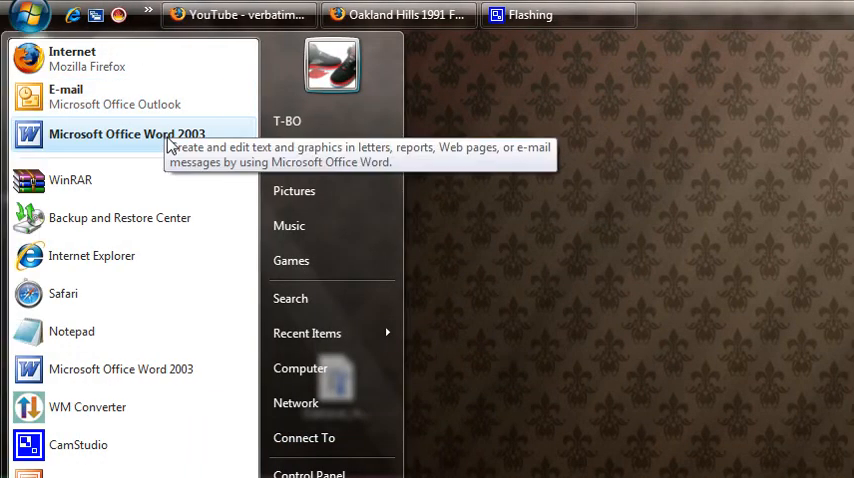
click(128, 134)
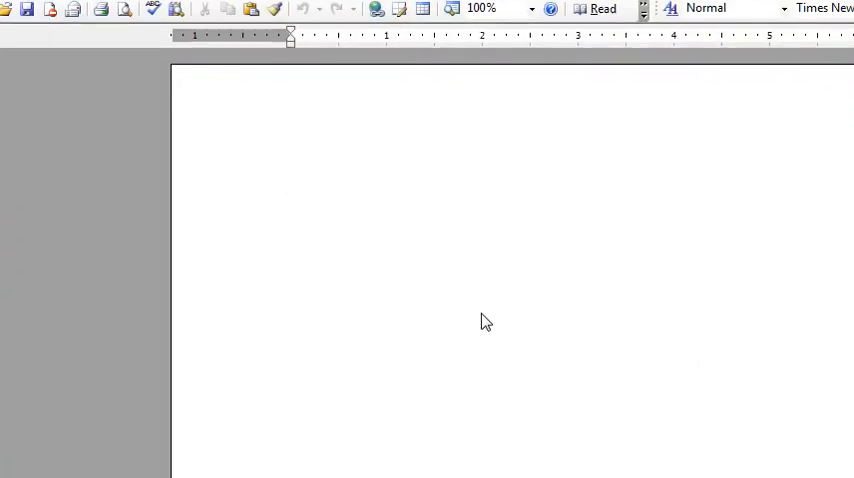
text(st)
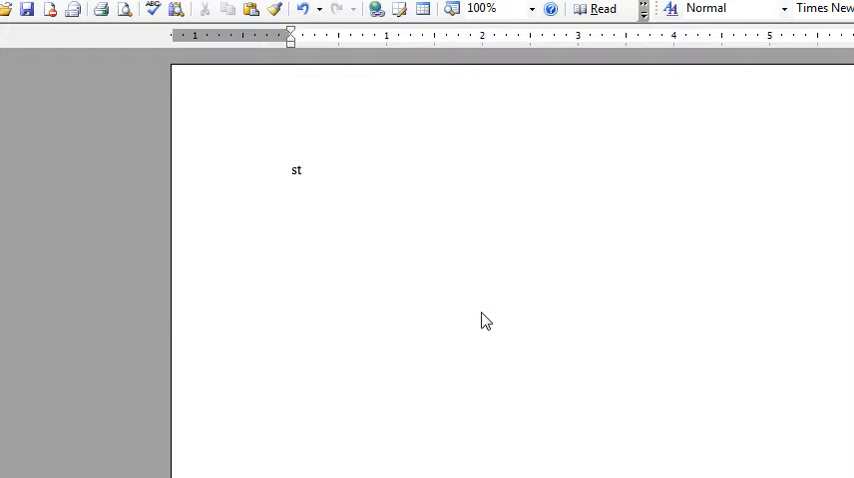
text(help)
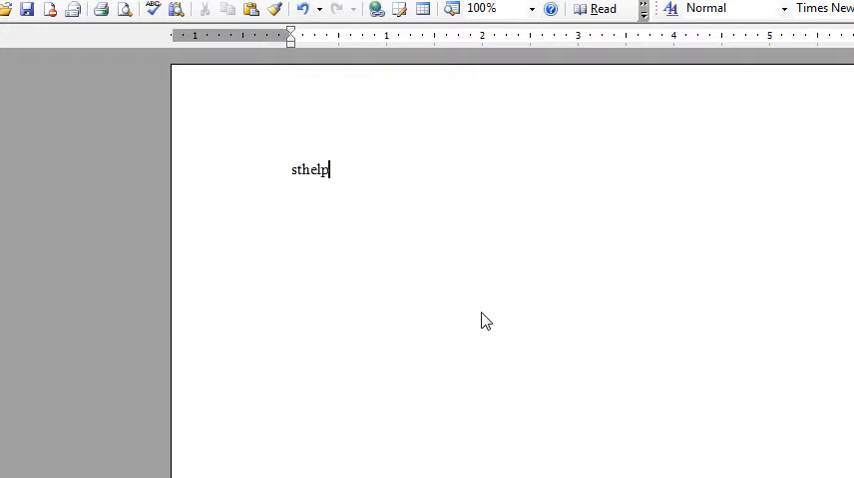
double_click(310, 168)
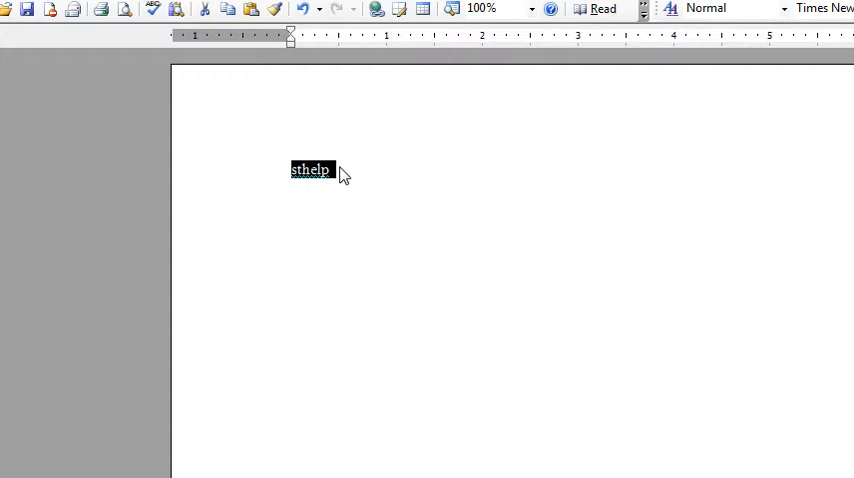
click(640, 88)
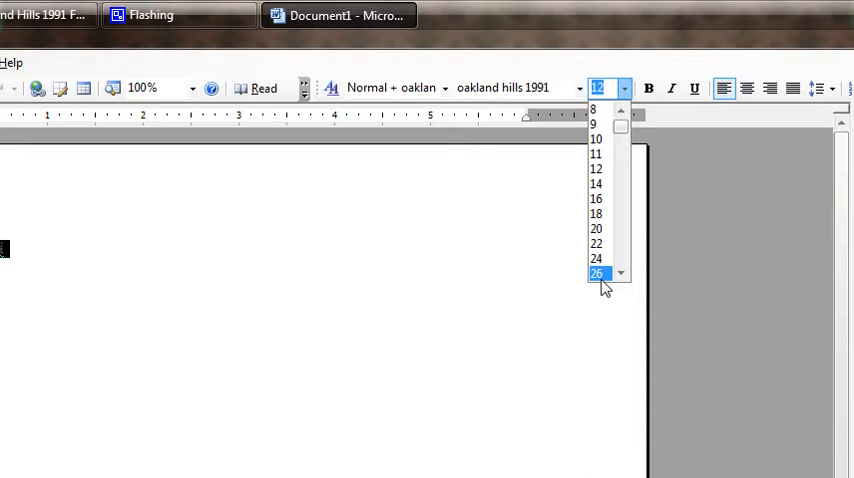
Set the selected word to 72 pt in the oakland hills 1991 font.
click(596, 272)
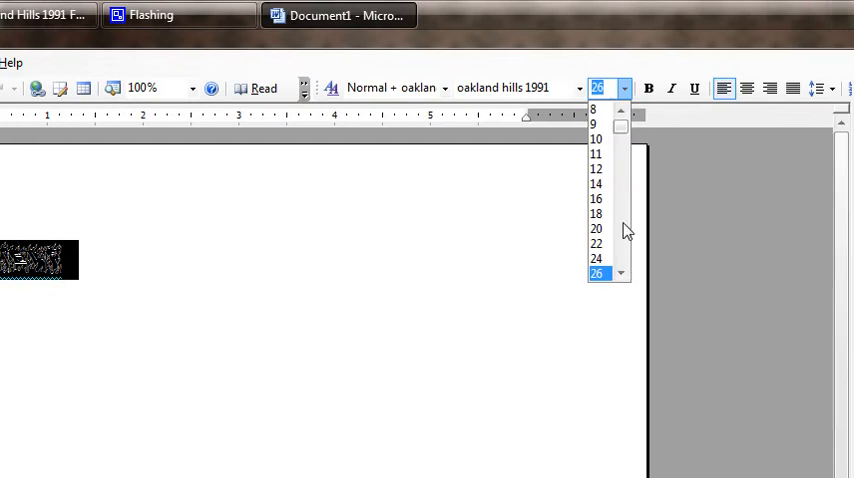
scroll(down, 3)
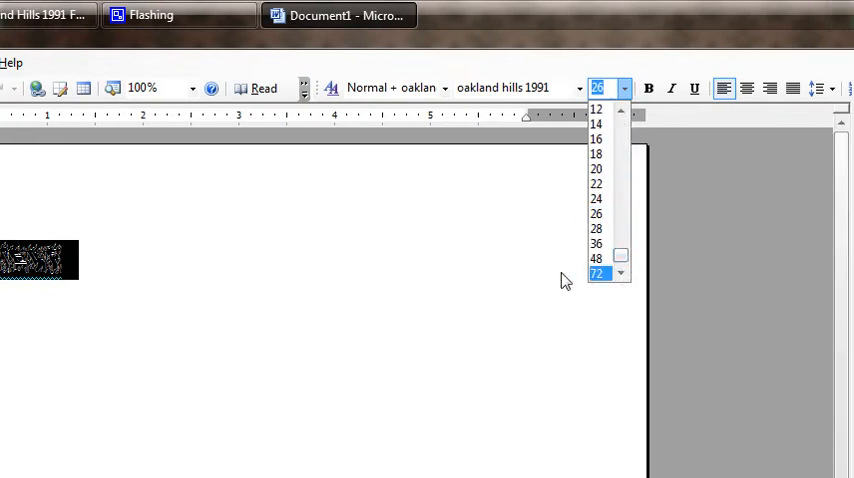
click(596, 272)
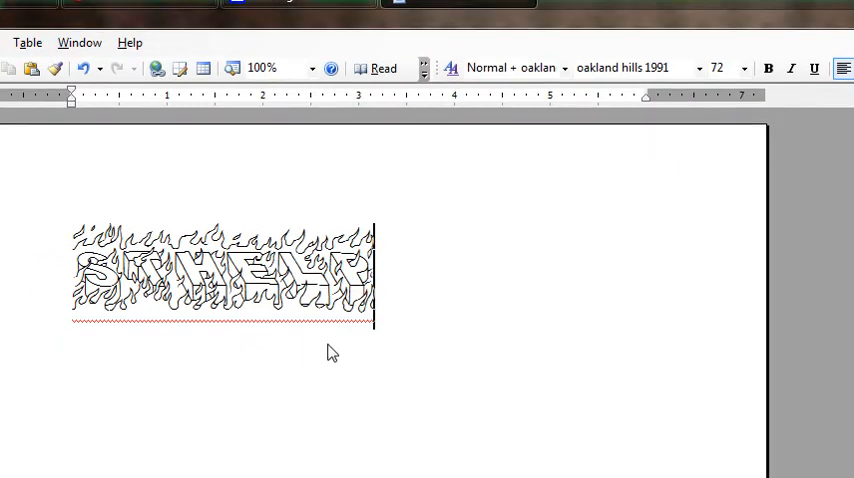
mouse_move(420, 340)
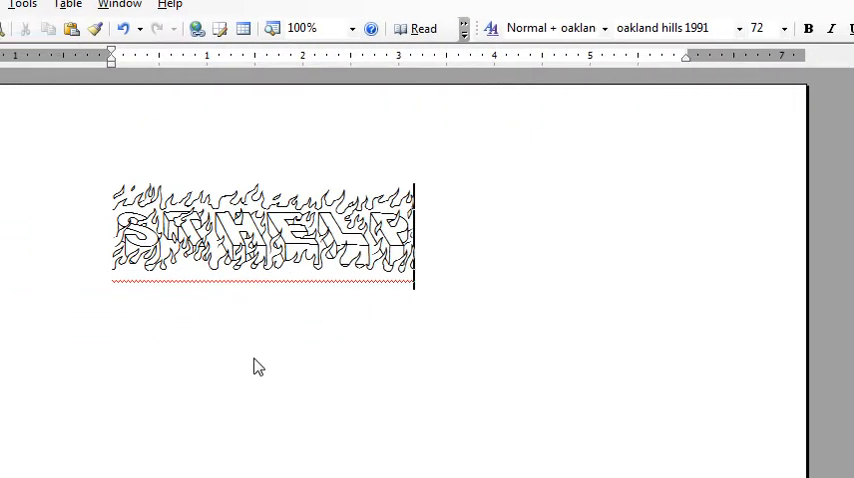
mouse_move(248, 356)
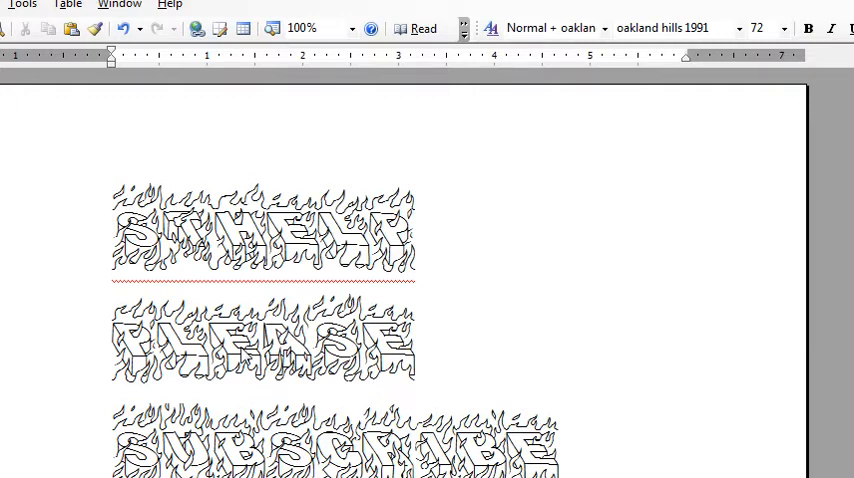
Add flaming 72 pt lines PLEASE, SUBSCRIBE, RATE and COMMENT beneath sthelp.
scroll(down, 3)
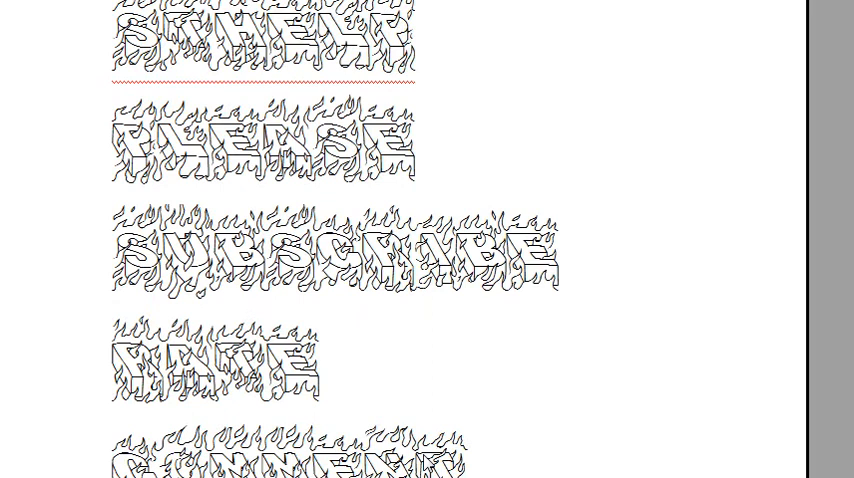
scroll(down, 3)
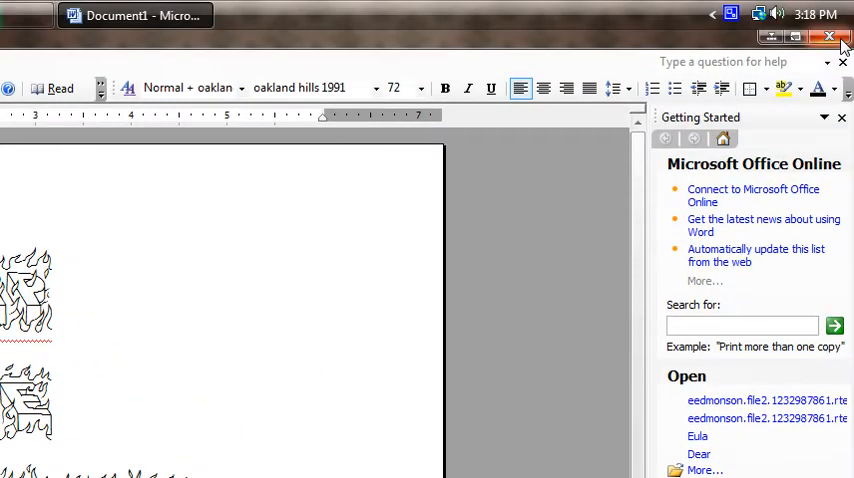
mouse_move(830, 36)
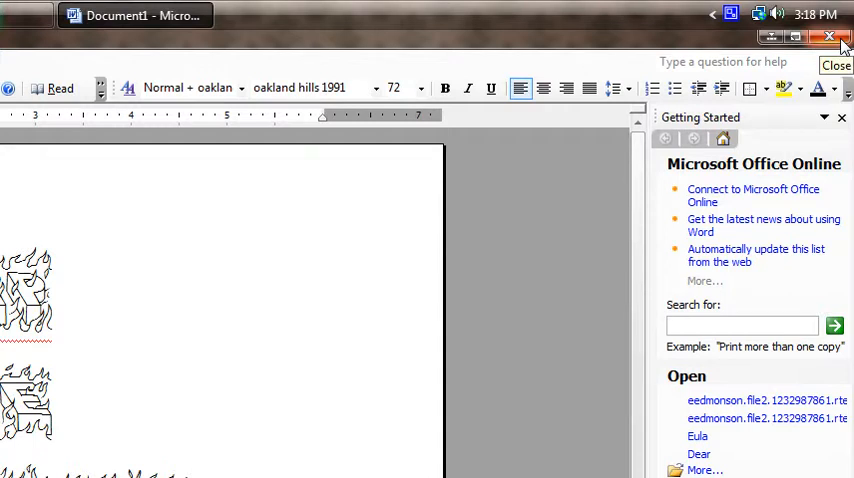
Close Word without saving the flaming-text Document1.
click(828, 36)
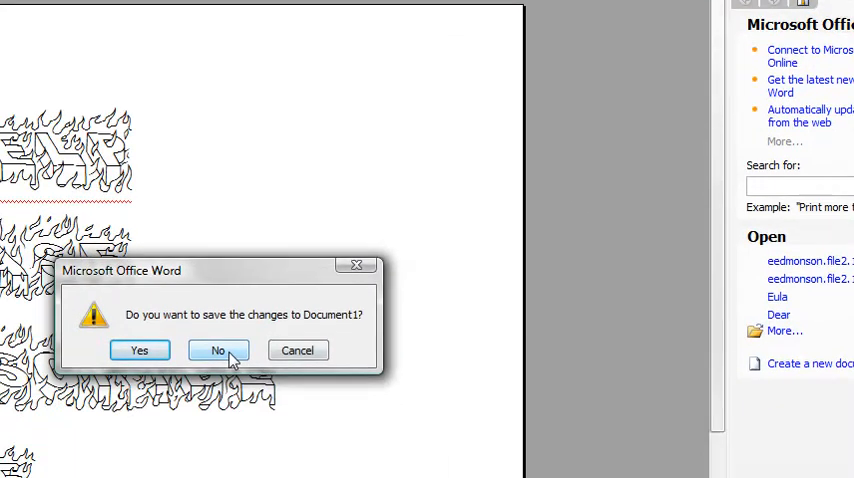